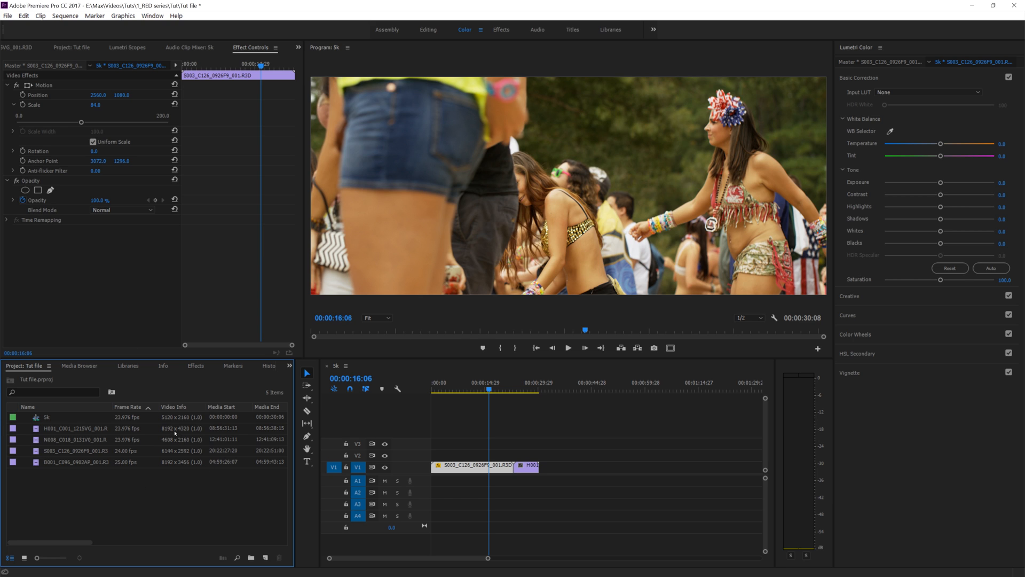
Step: Load the H001_C001_1215SVG_001 snow monkey sequence into the Timeline and Program monitor
click(75, 428)
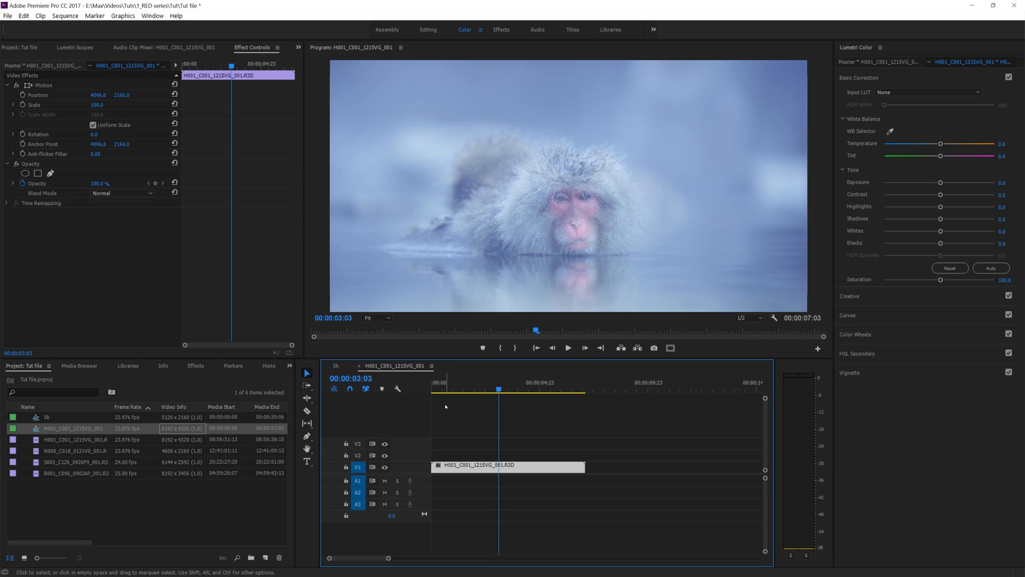
click(567, 347)
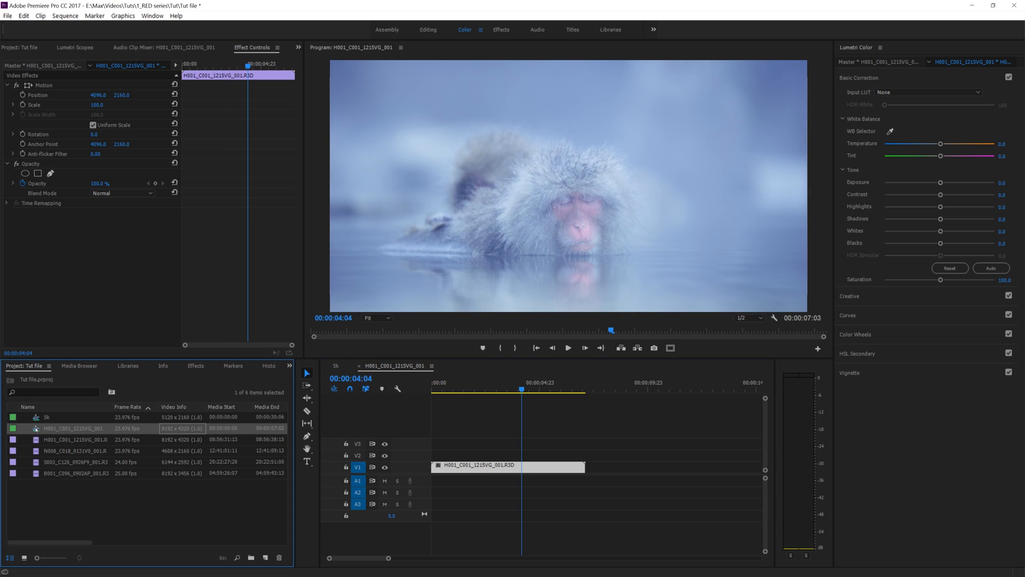
Step: Bring up Export Media for the sequence and reach the Format list with the preset on Custom
right_click(72, 428)
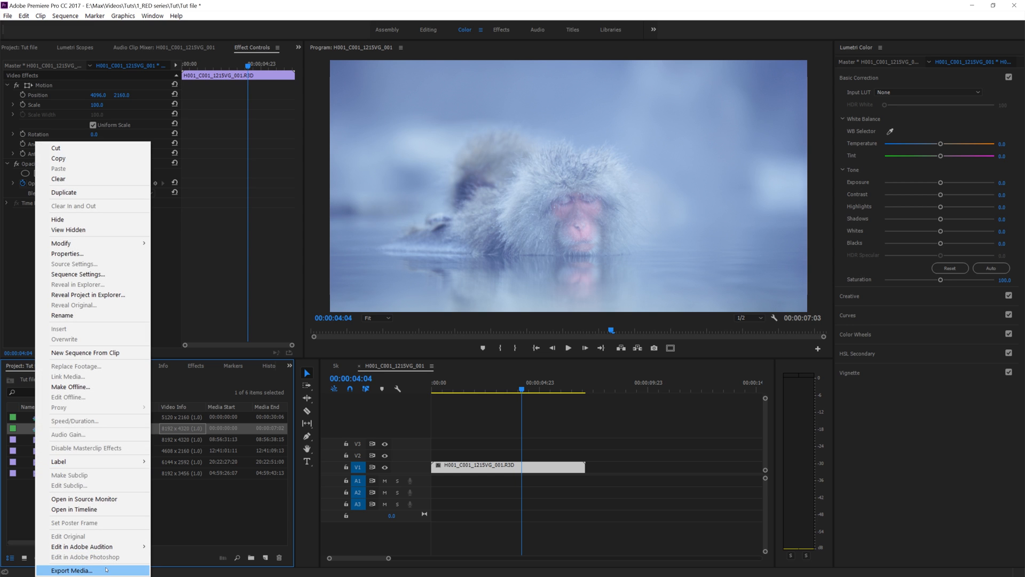
click(72, 569)
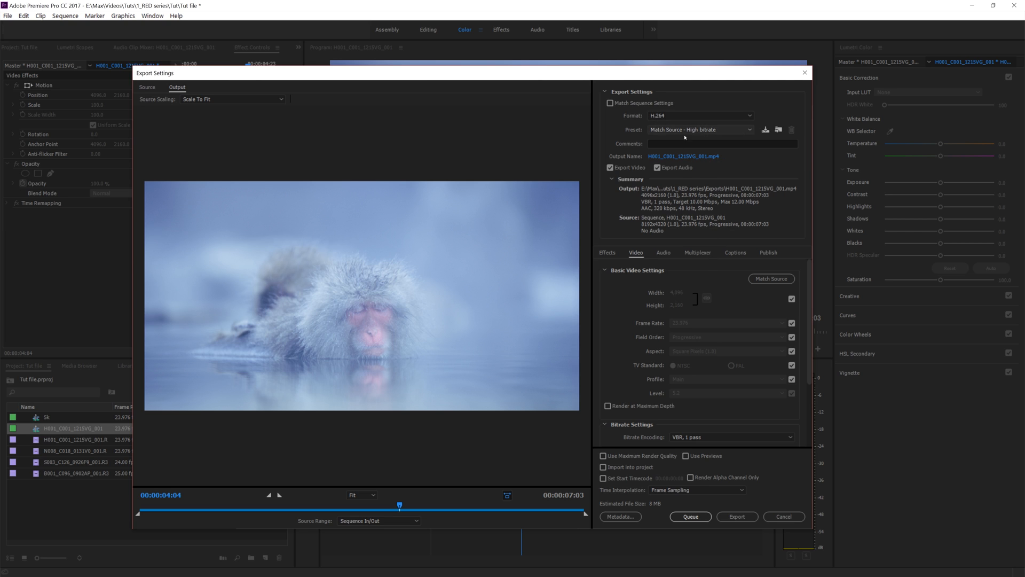
click(791, 298)
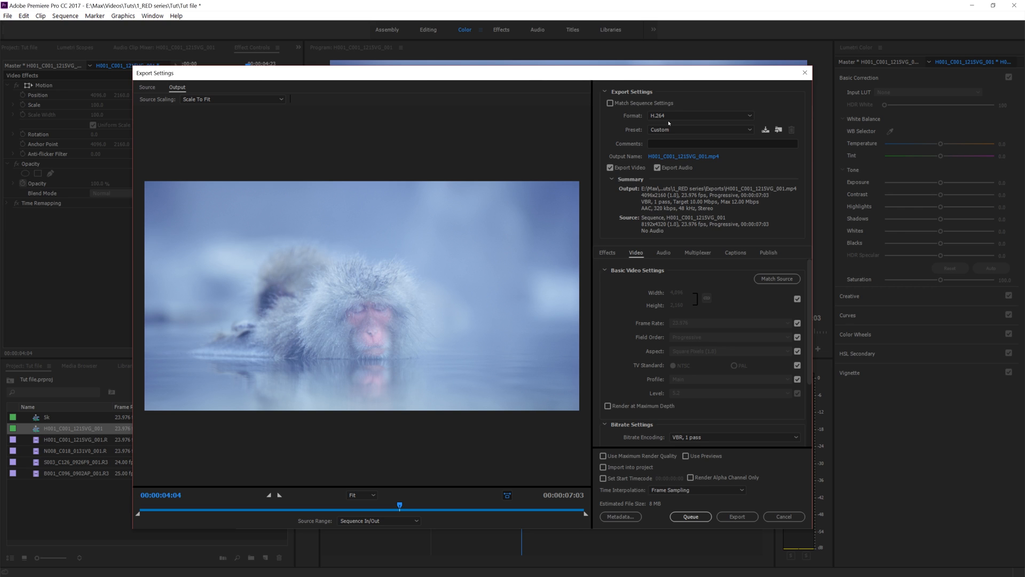
mouse_move(728, 238)
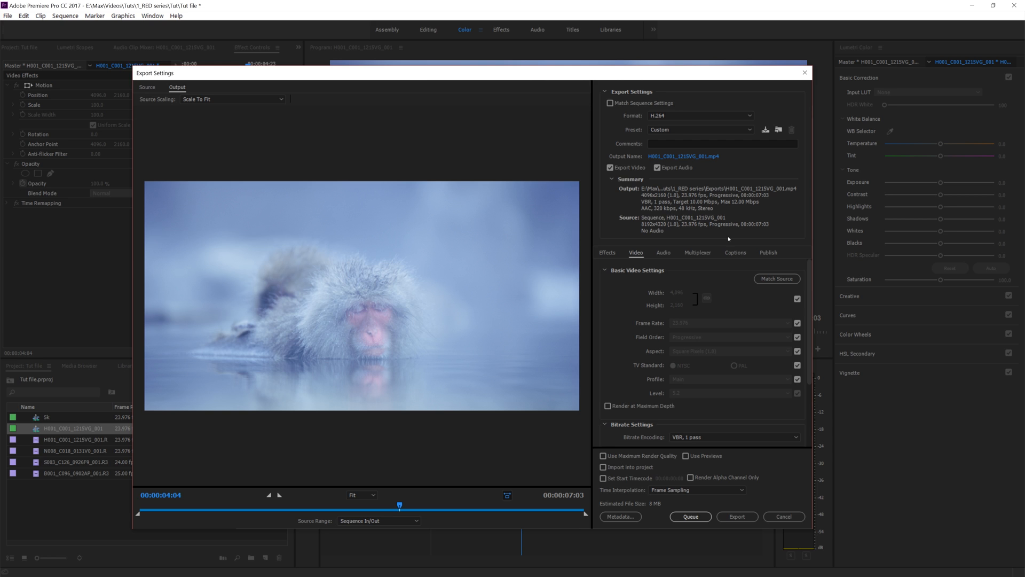
click(700, 115)
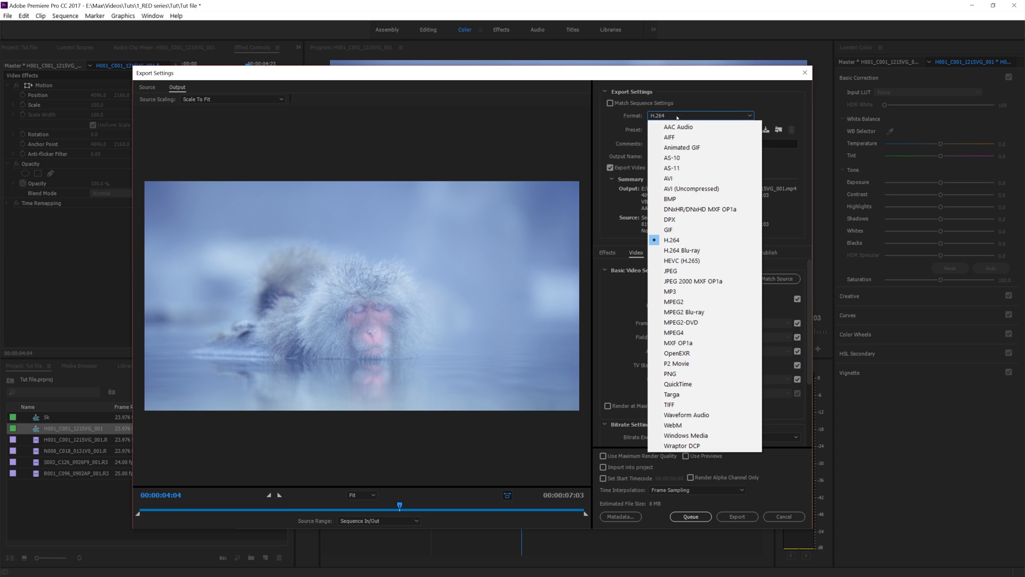
Step: Set the export format to QuickTime (.mov) and reach the Video Codec list
click(678, 383)
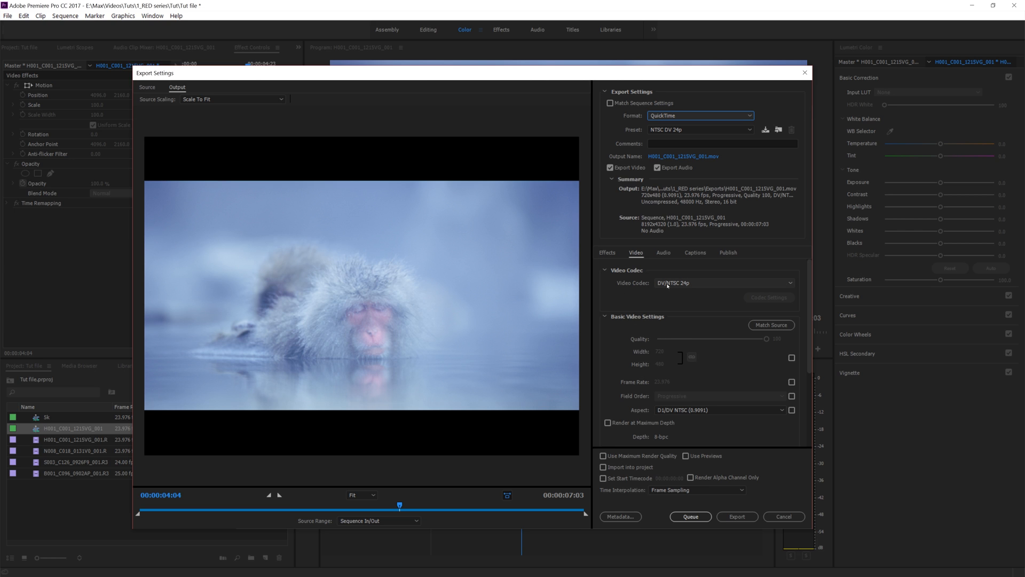
click(722, 282)
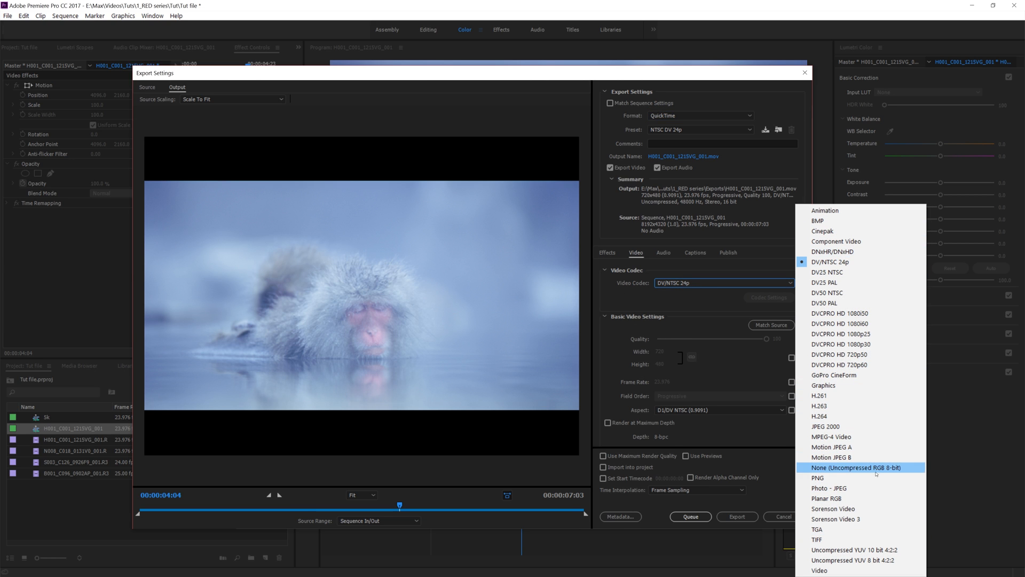
mouse_move(850, 343)
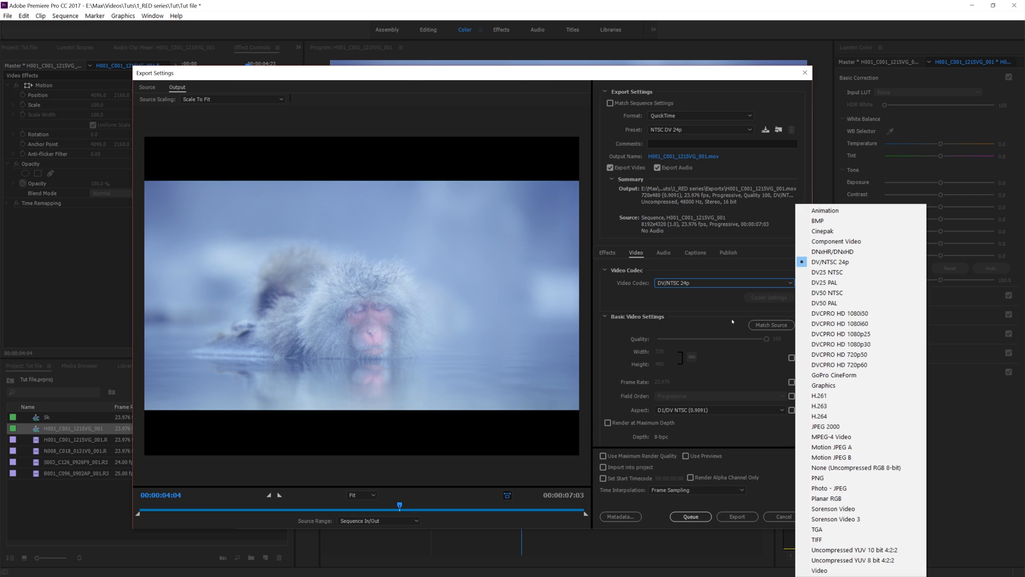
mouse_move(842, 252)
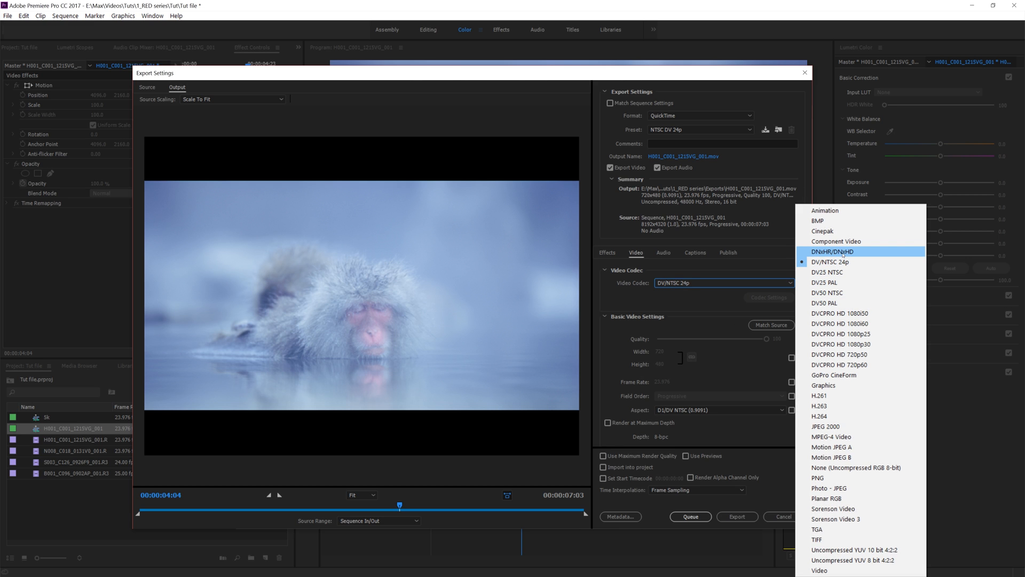
Step: Use the DNxHR/DNxHD codec at DNxHR HQ 8-bit, matched to the 8192x4320 source size
click(832, 251)
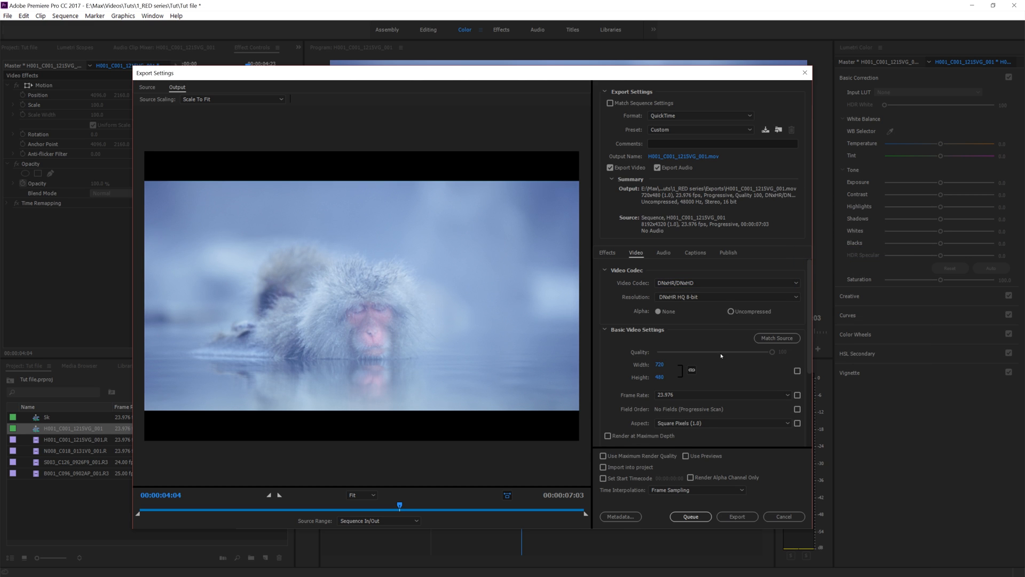
click(726, 296)
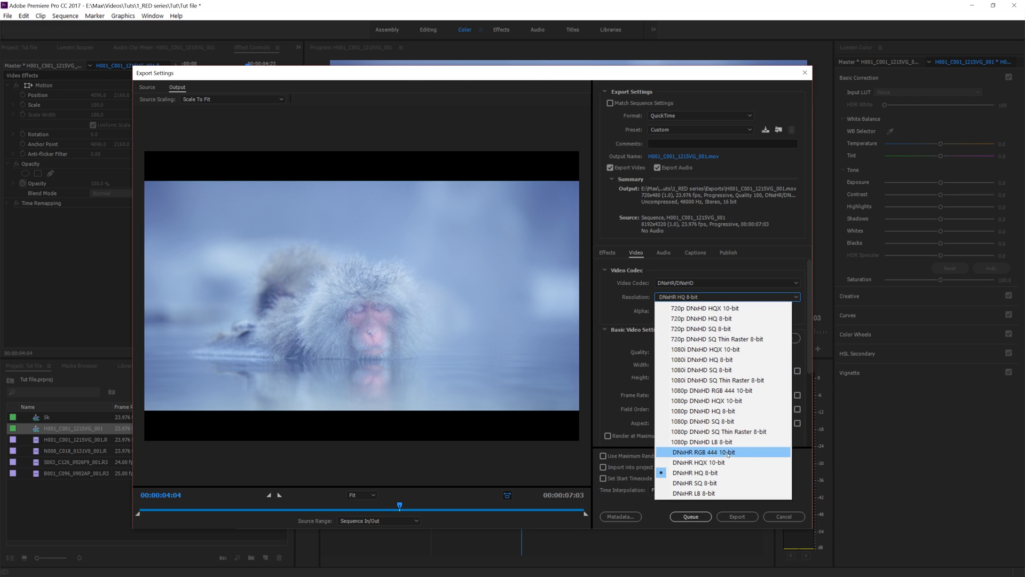
mouse_move(715, 472)
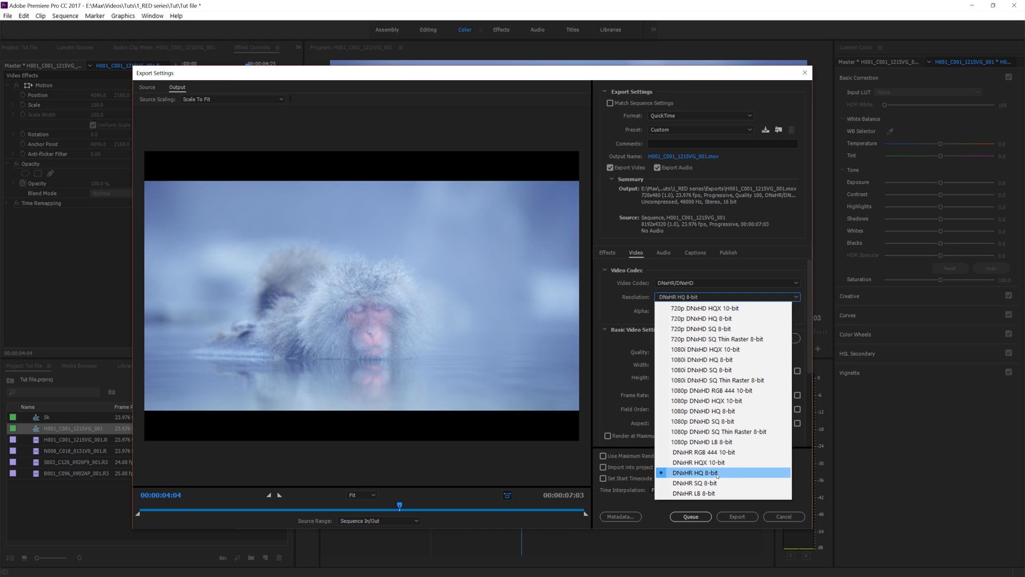
mouse_move(704, 451)
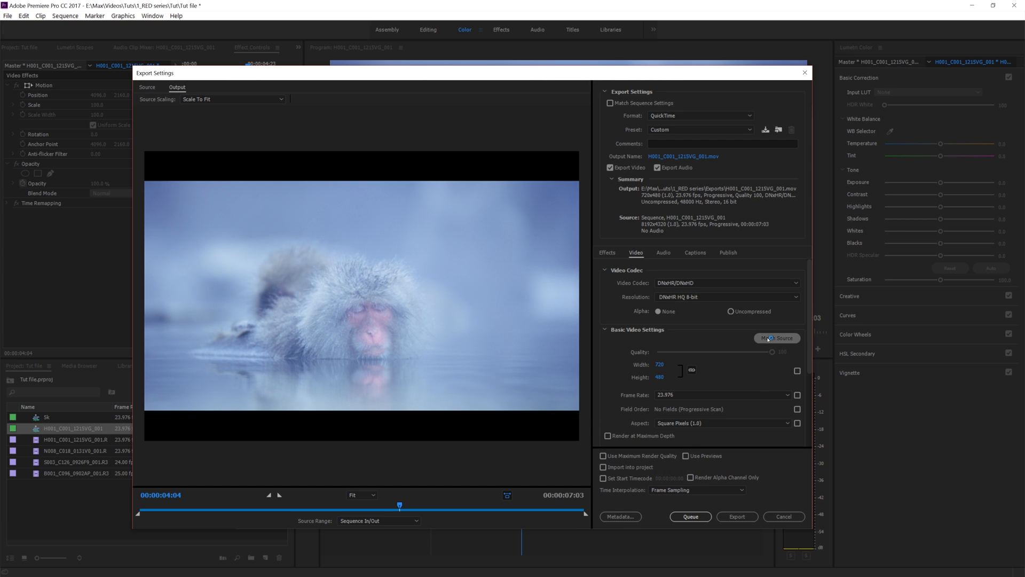
click(772, 337)
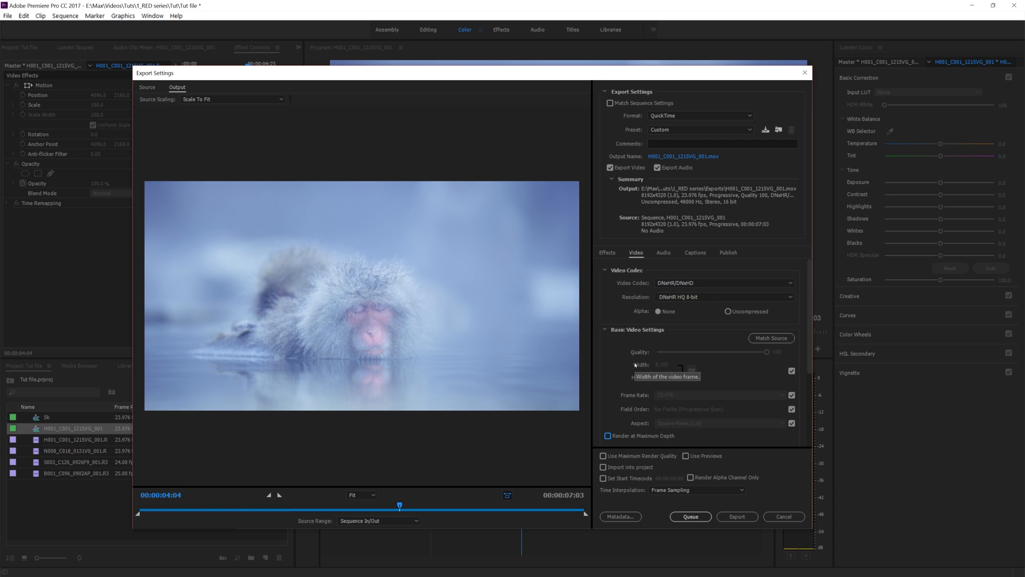
click(683, 156)
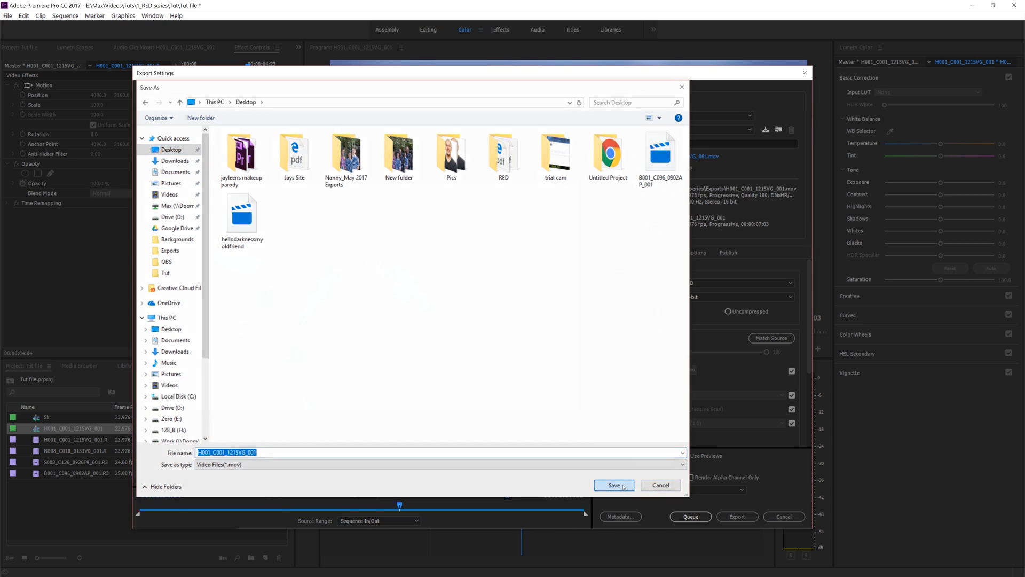
Step: Export H001_C001_1215SVG_001.mov to the Desktop with the DNxHR settings
click(611, 485)
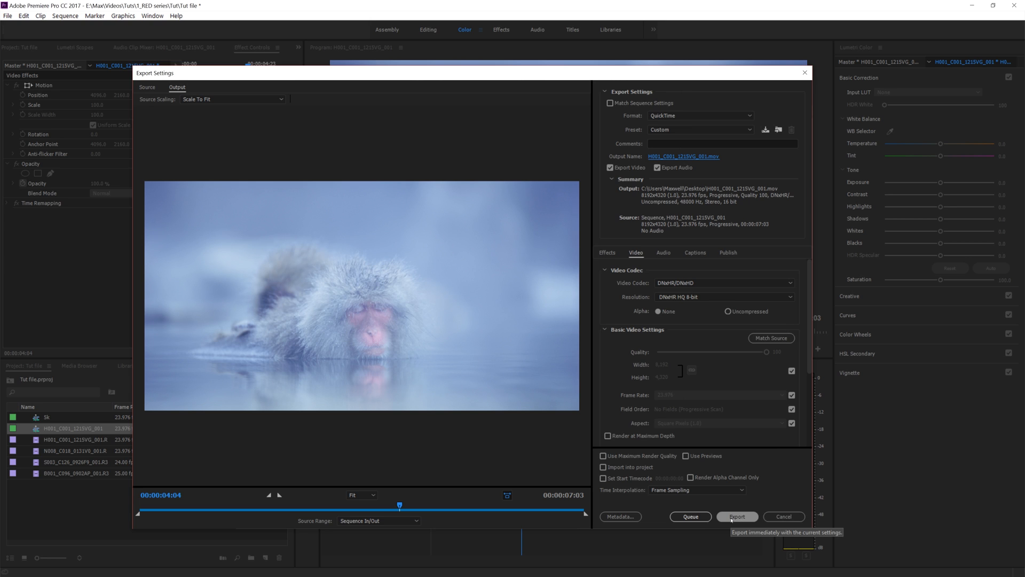
click(737, 517)
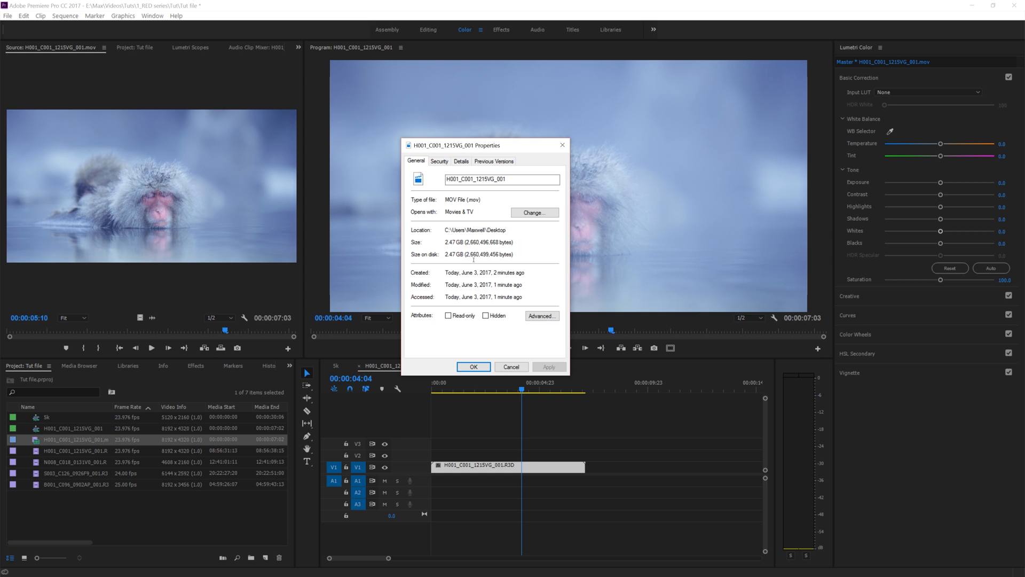
Step: Dismiss the Properties window and scrub back and forth through the reimported 8K .mov
click(473, 365)
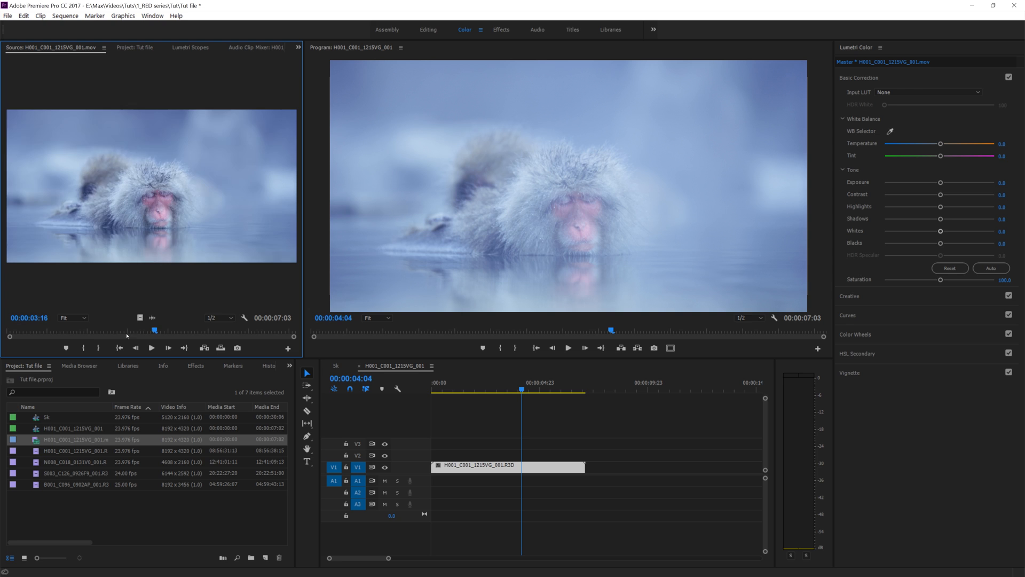
drag(154, 329, 129, 328)
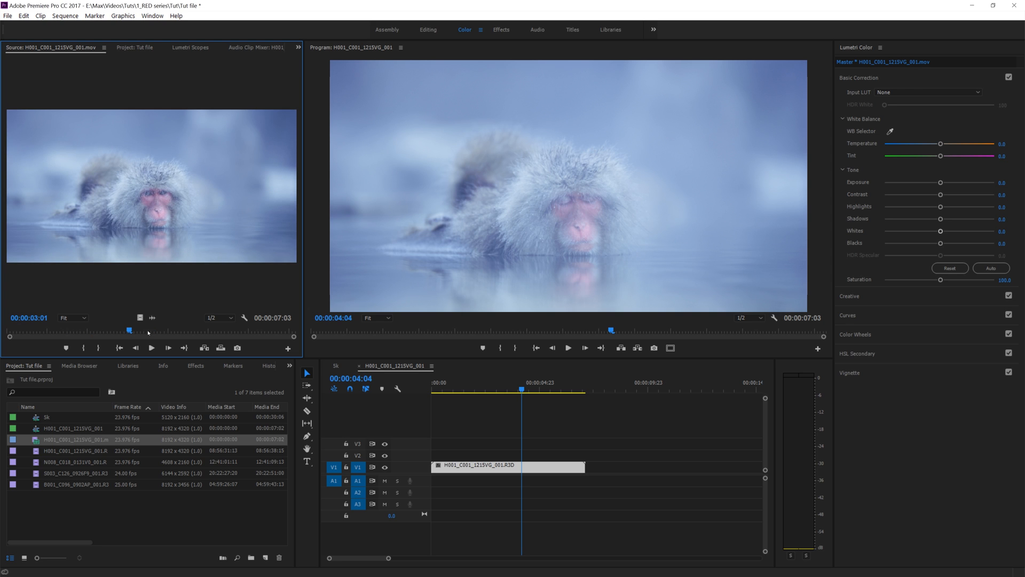
drag(129, 329, 190, 329)
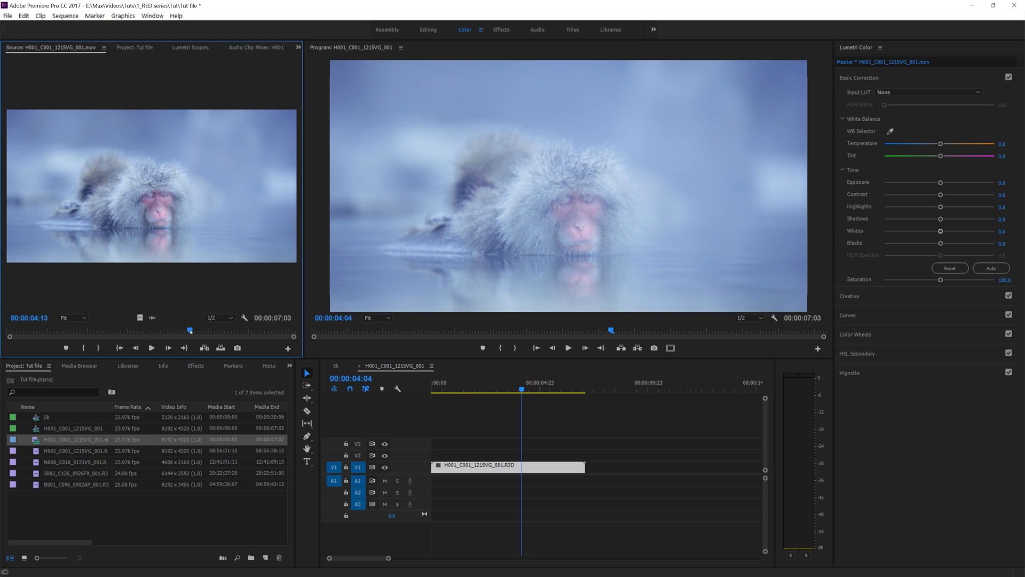